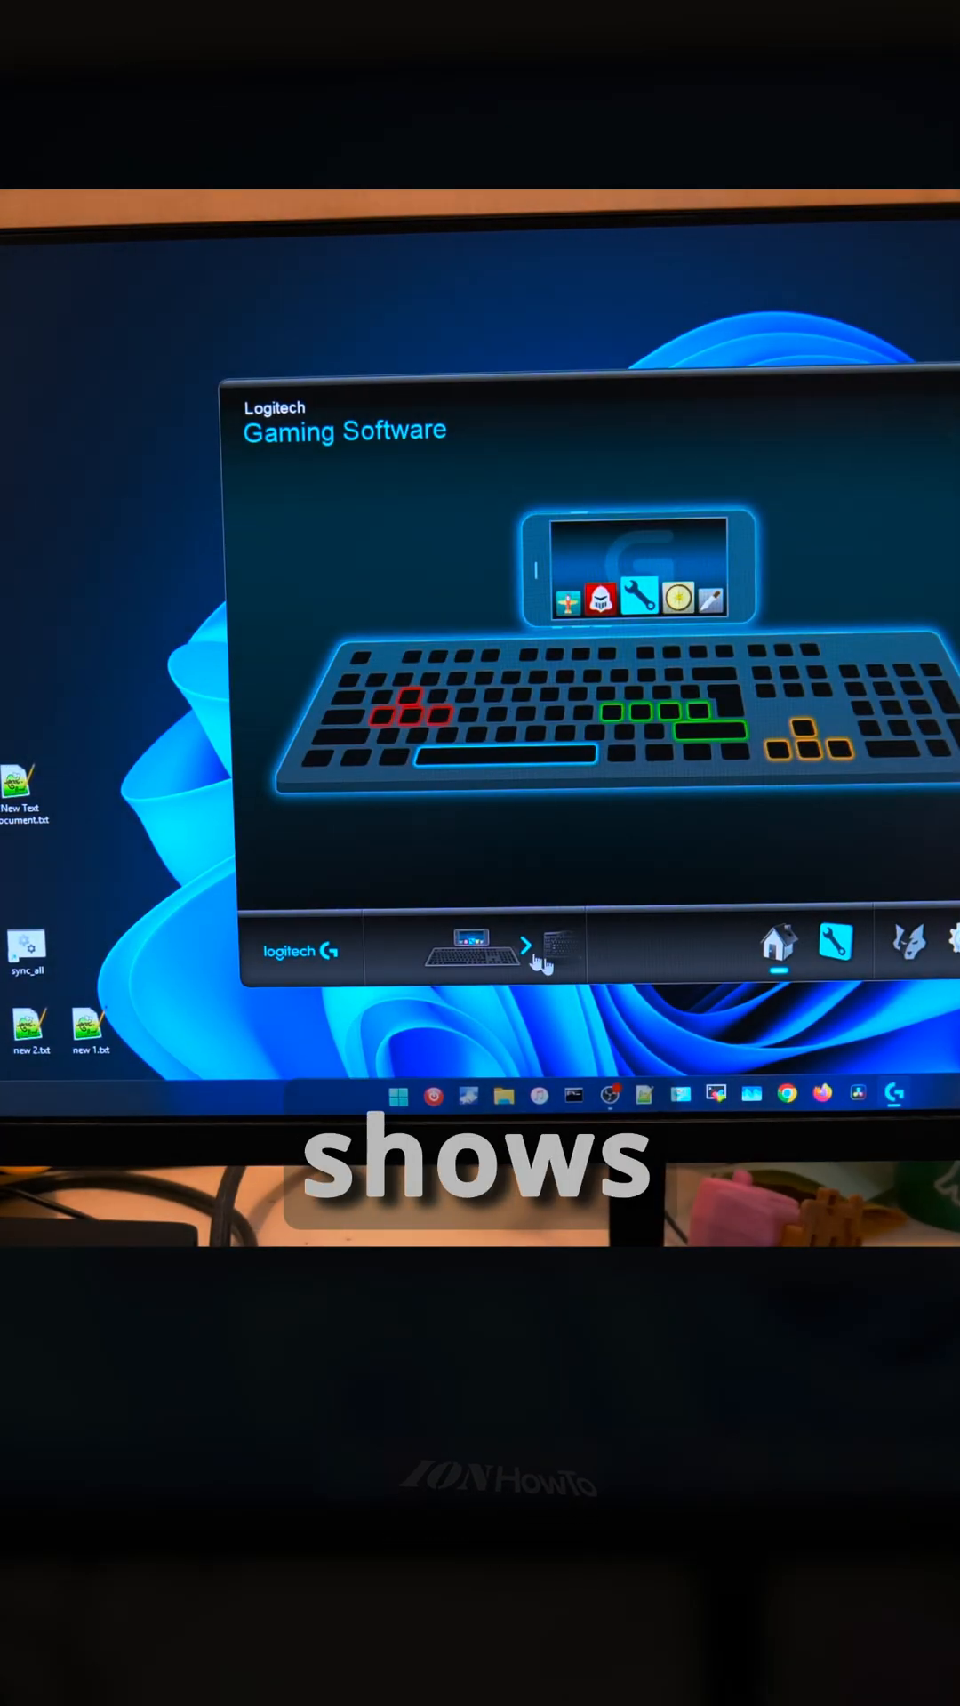
# Step: Close the Logitech Gaming Software keyboard overview, leaving the Windows desktop
pyautogui.click(528, 948)
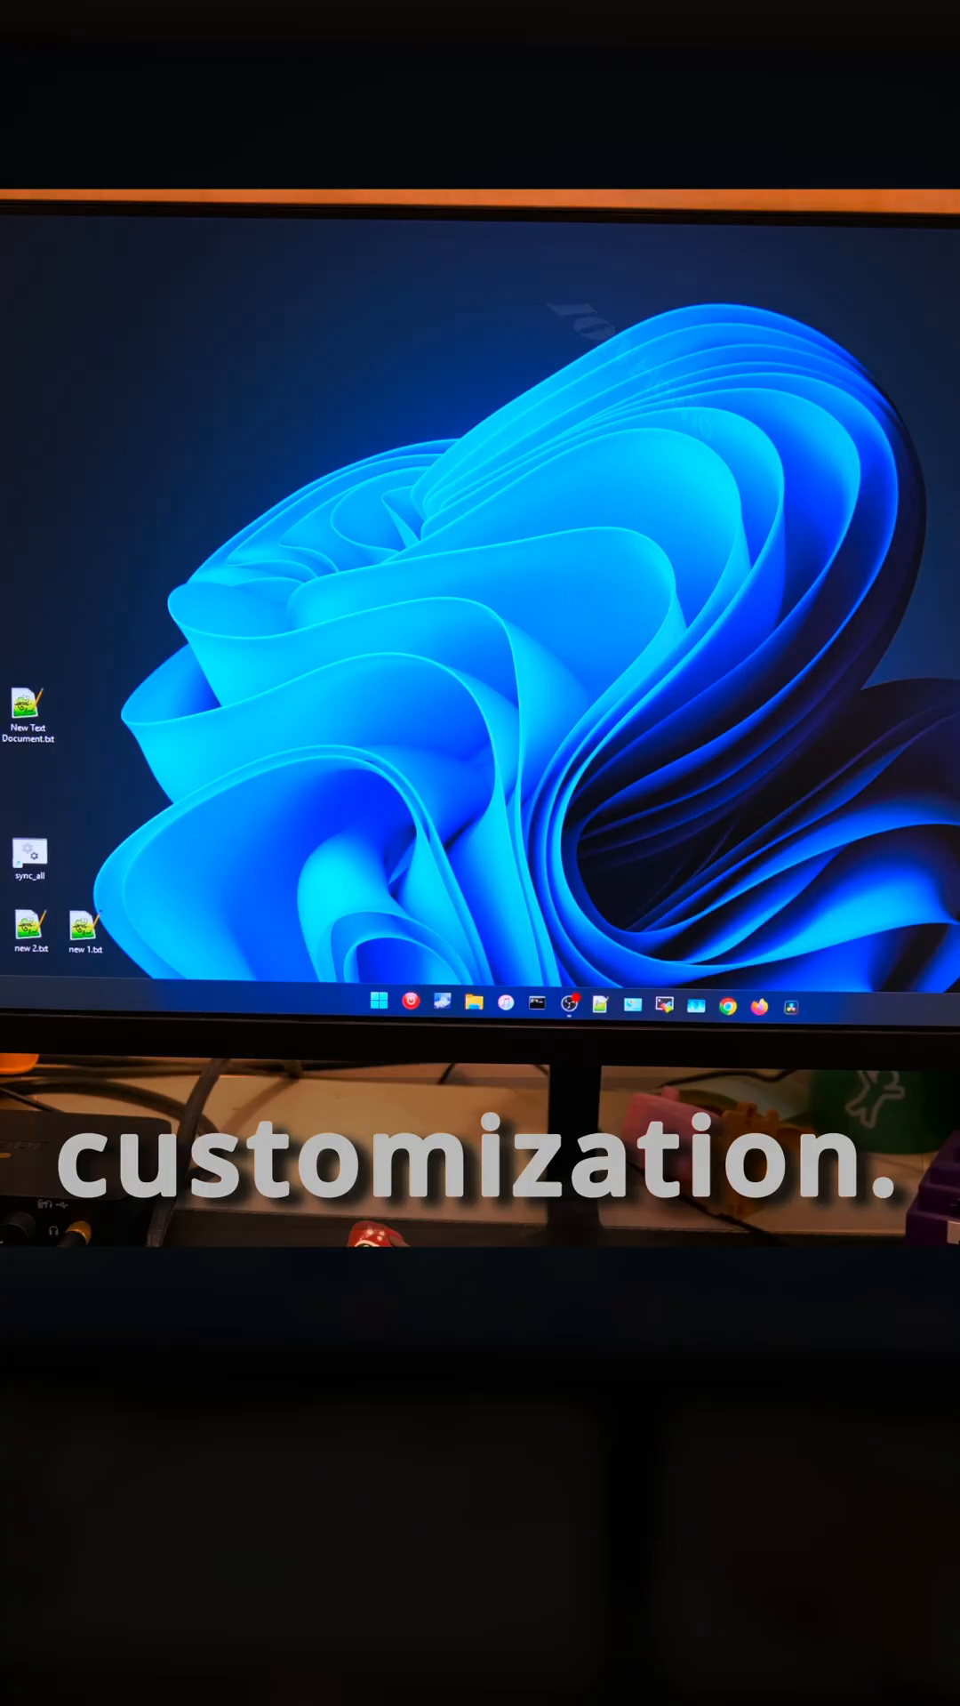
# Step: Reopen the software to the LCD Applet Manager and tick the Logitech LCD Clock applet
pyautogui.click(793, 1005)
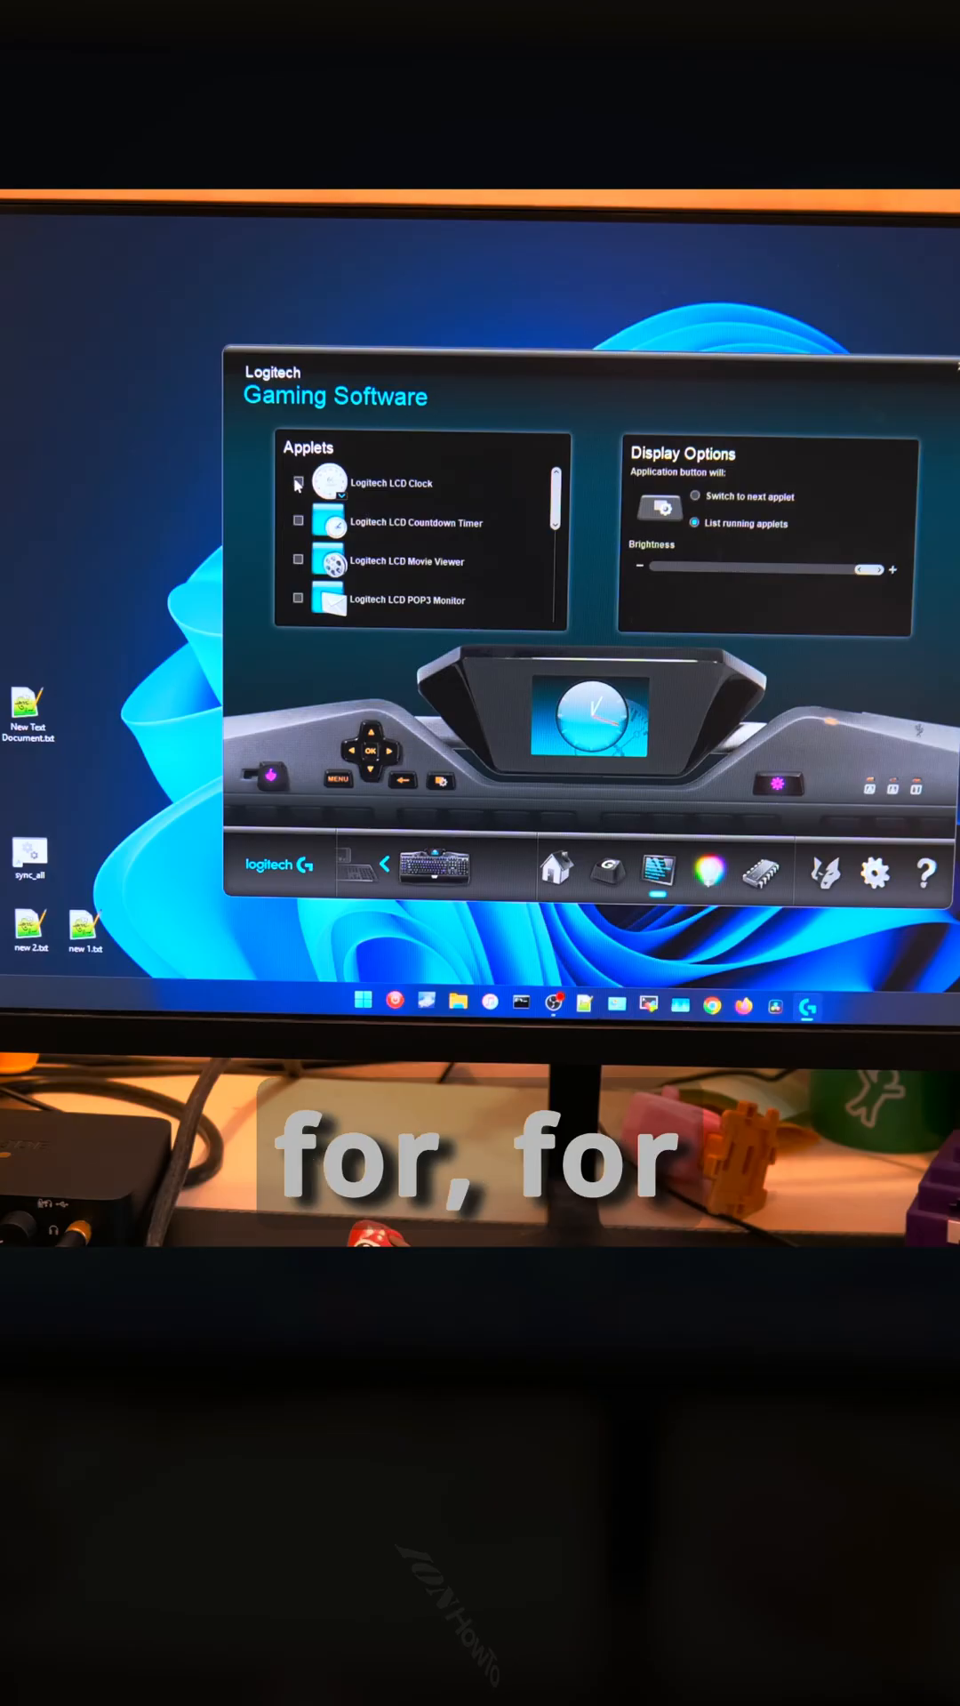
pyautogui.click(299, 482)
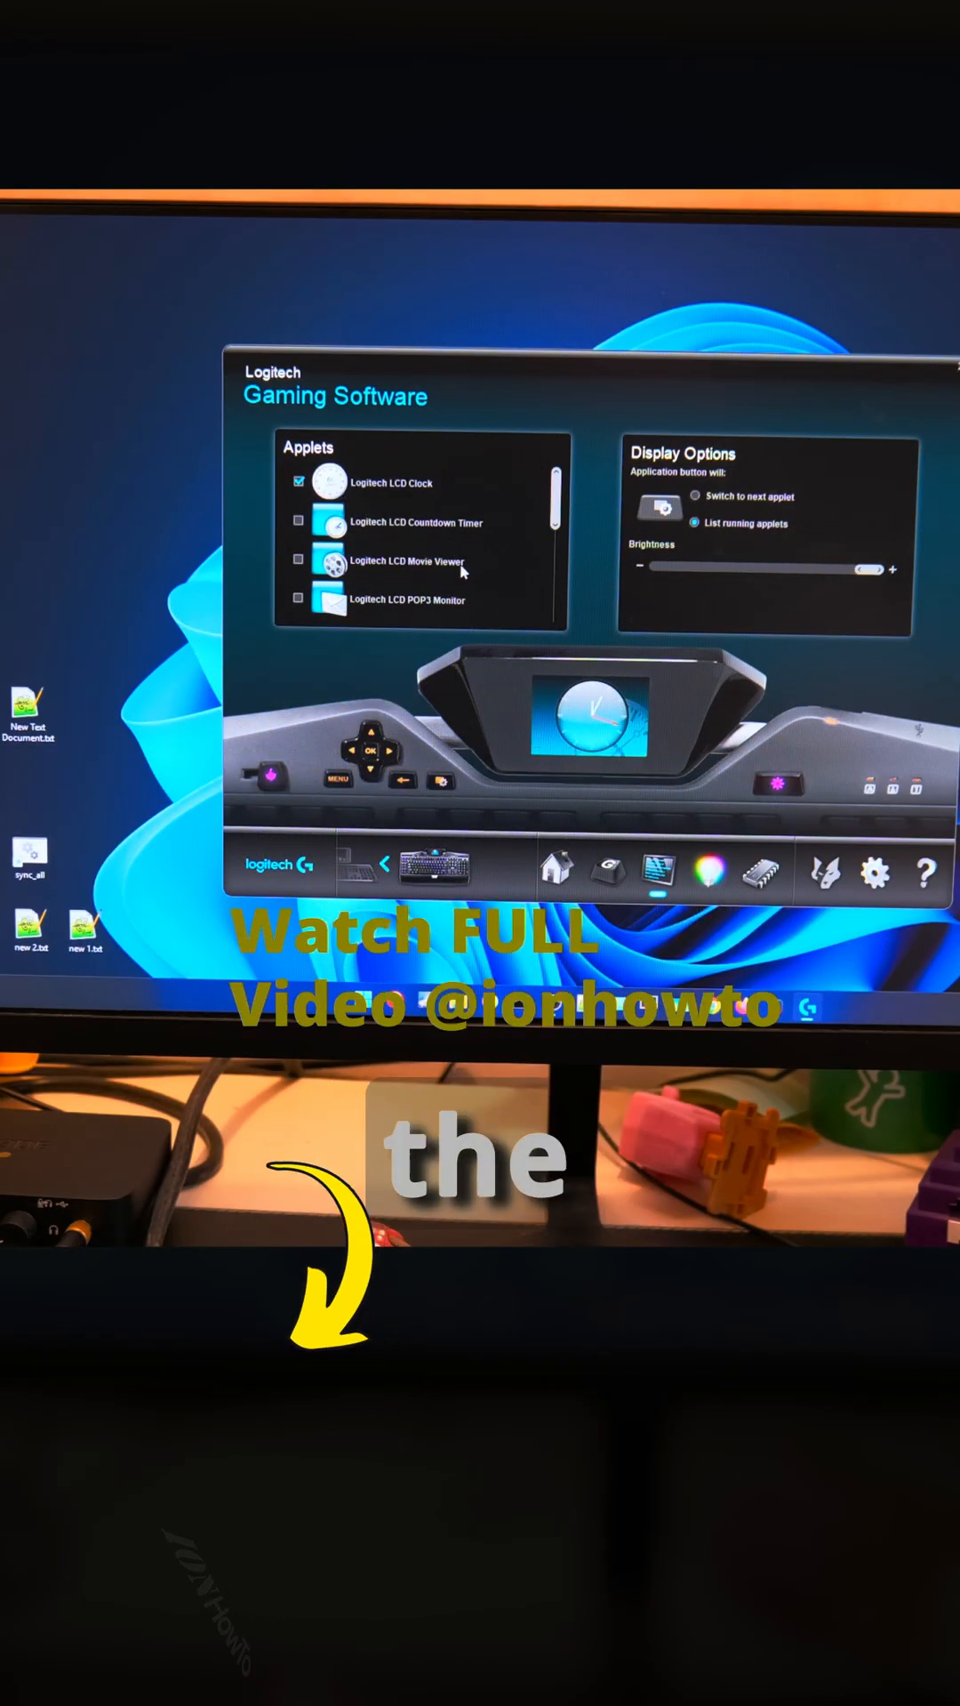